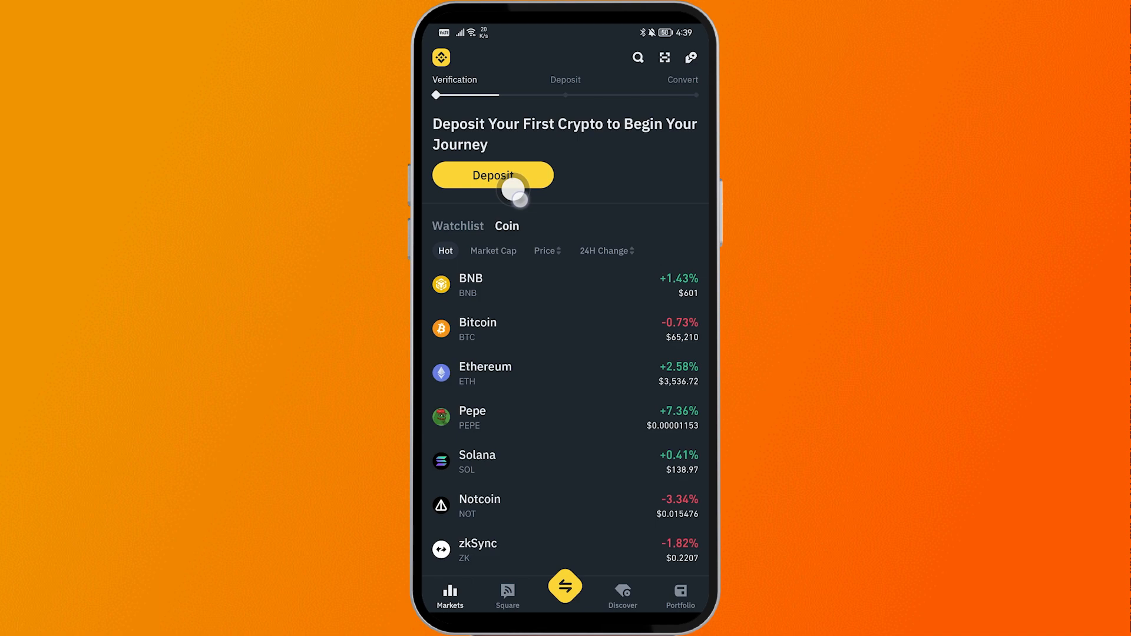
- Start a crypto deposit and search the currency list for 'usdt'
click(492, 174)
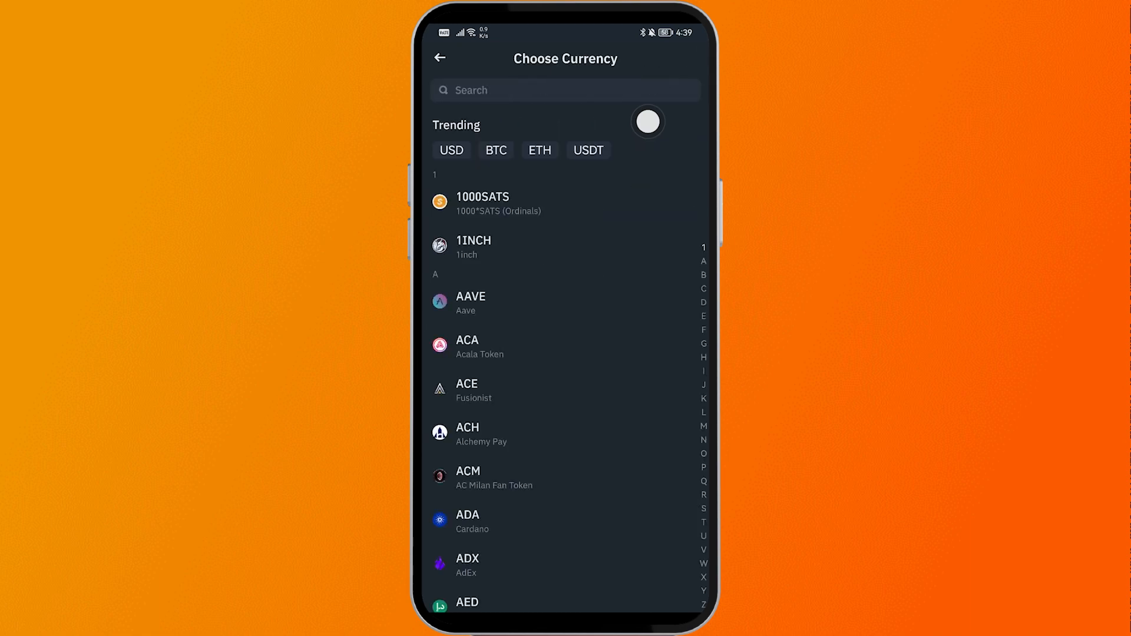
text(u)
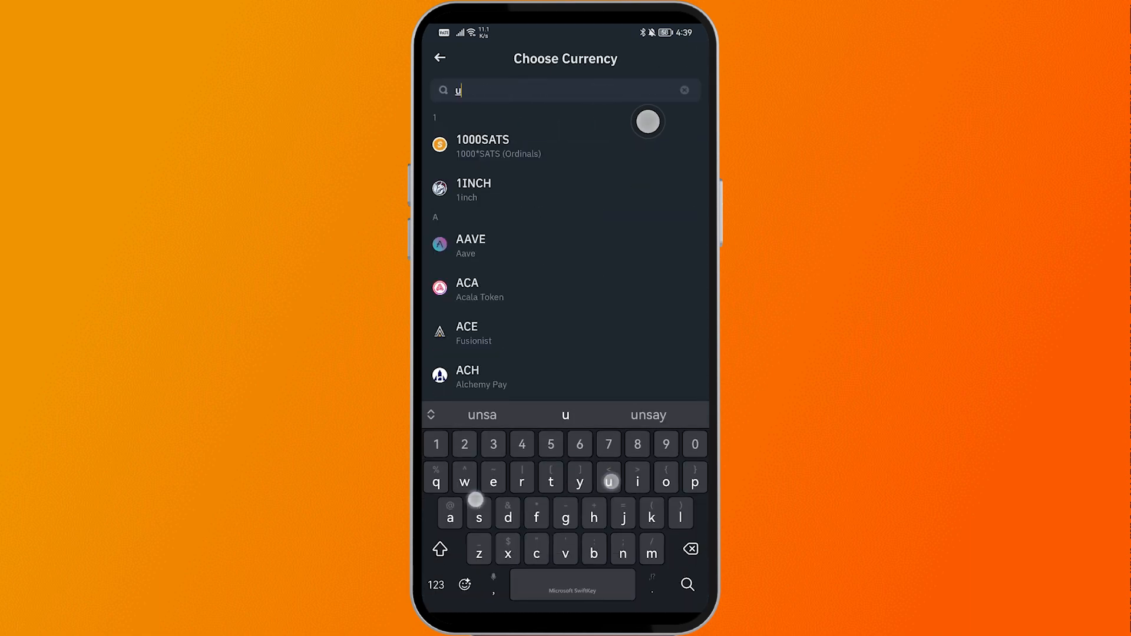
text(sdt)
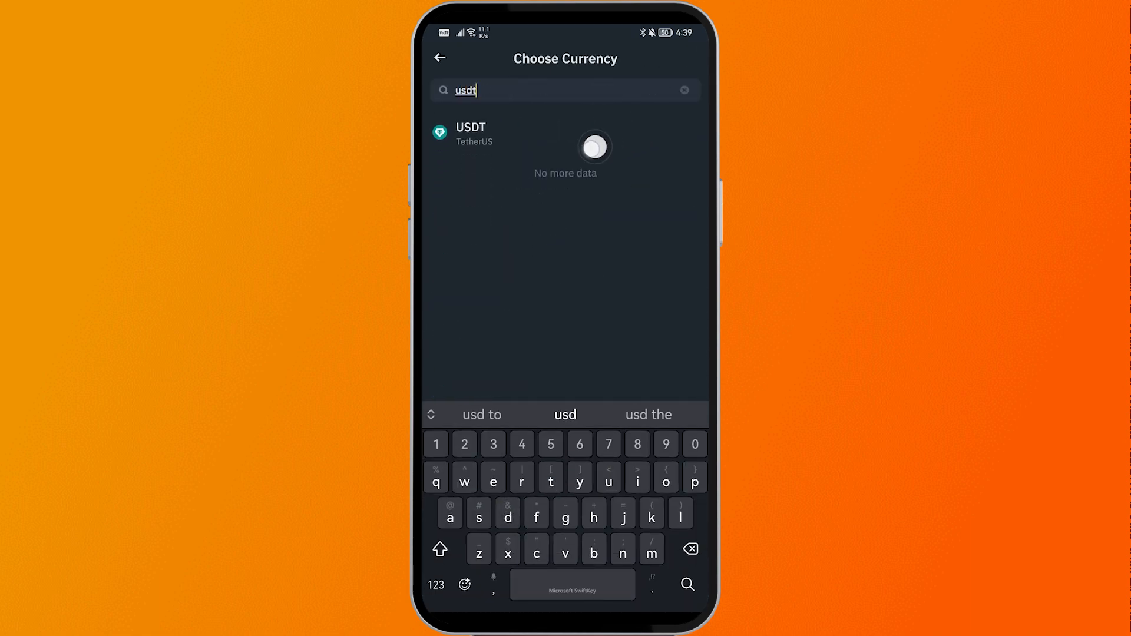
- Choose TetherUS (USDT) and browse the Choose Network sheet
click(471, 134)
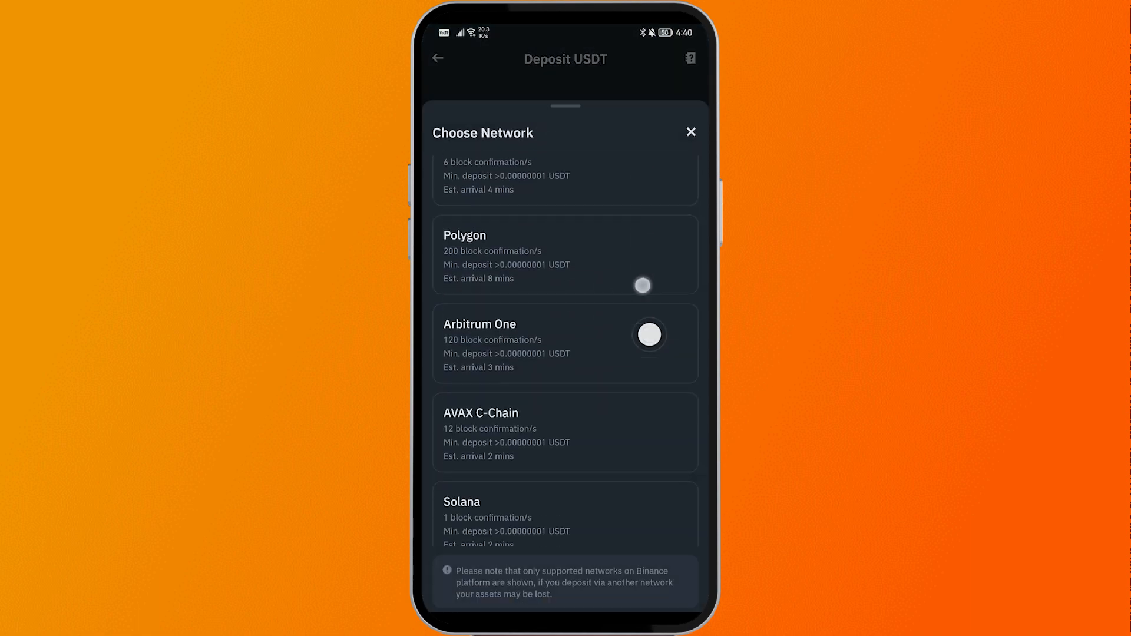
scroll(down, 3)
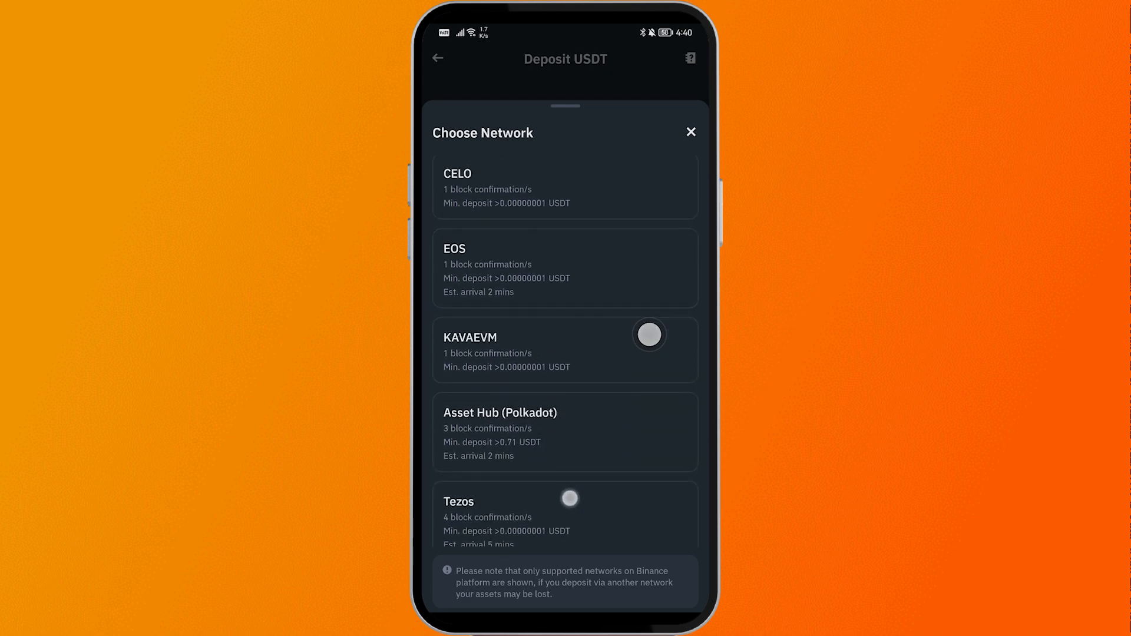
scroll(up, 3)
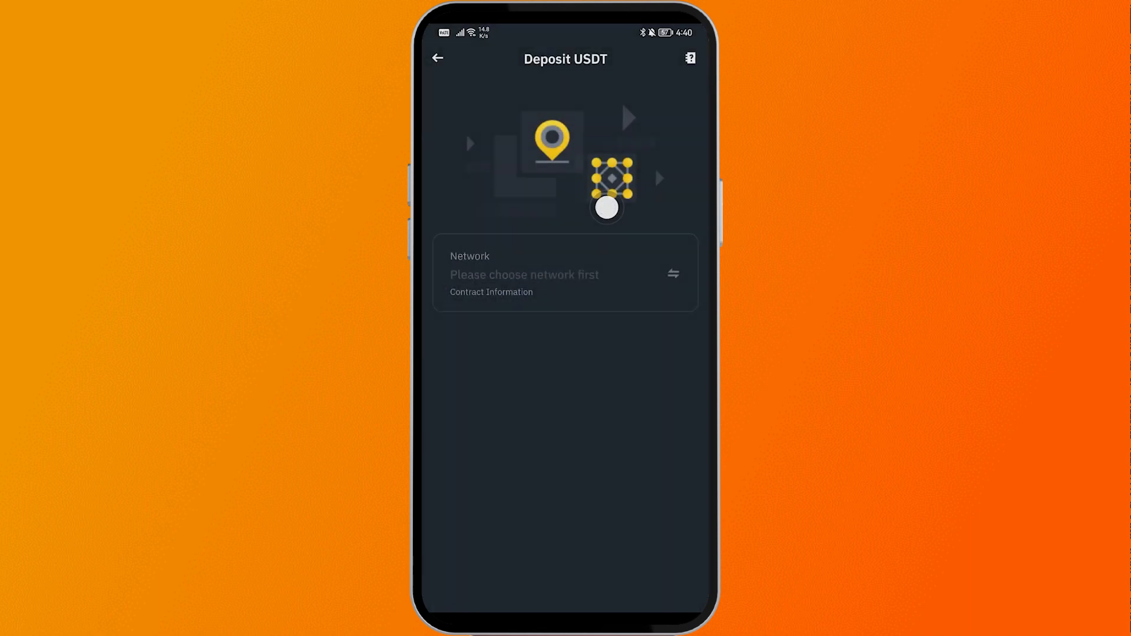
- Select Tron (TRC20) and copy the USDT deposit address
click(564, 275)
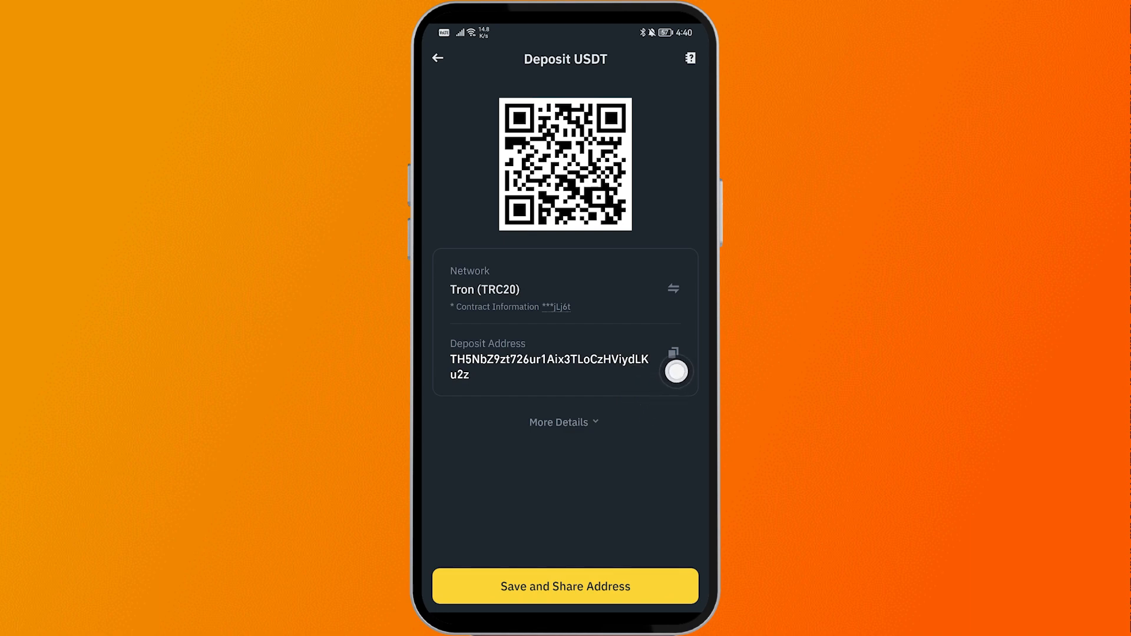
click(672, 352)
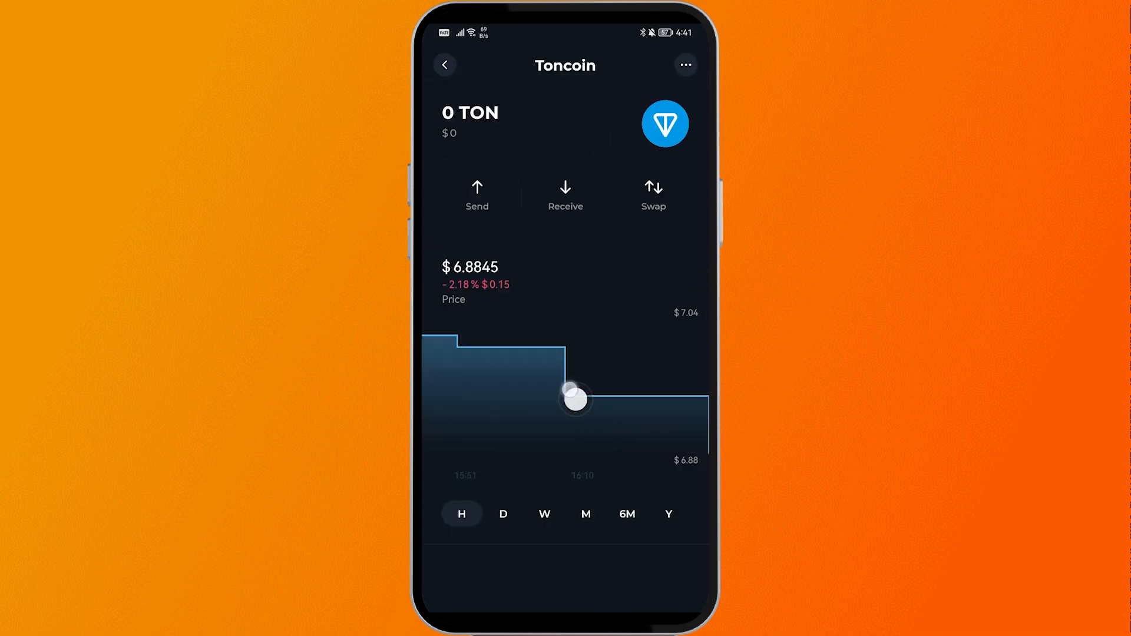
- Start a Toncoin send and paste the Binance address as recipient
click(477, 193)
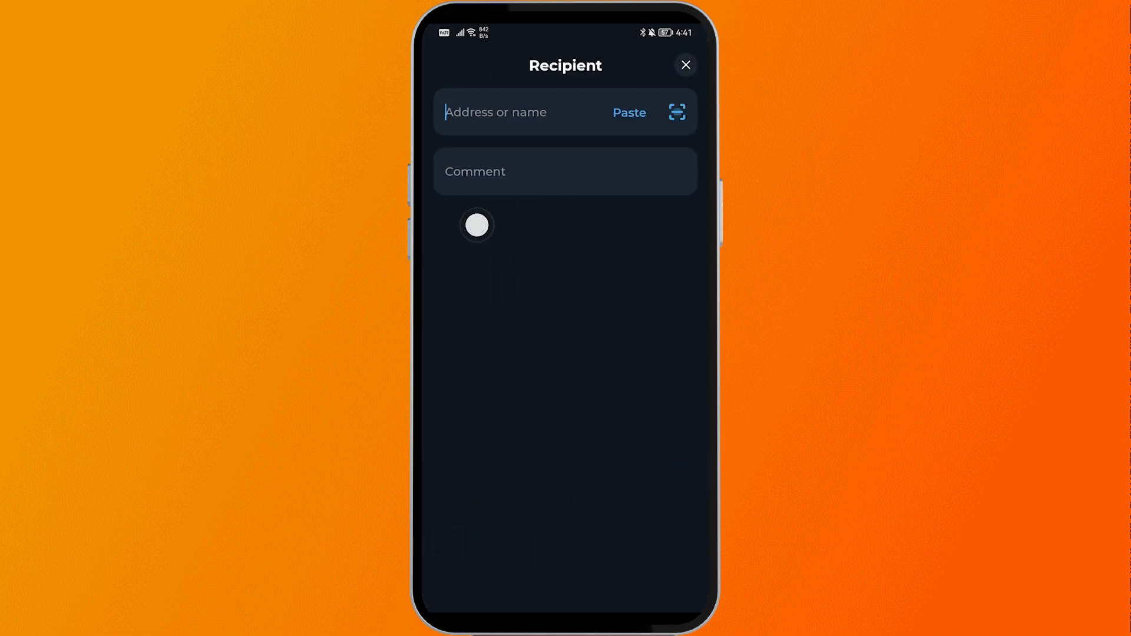
click(505, 112)
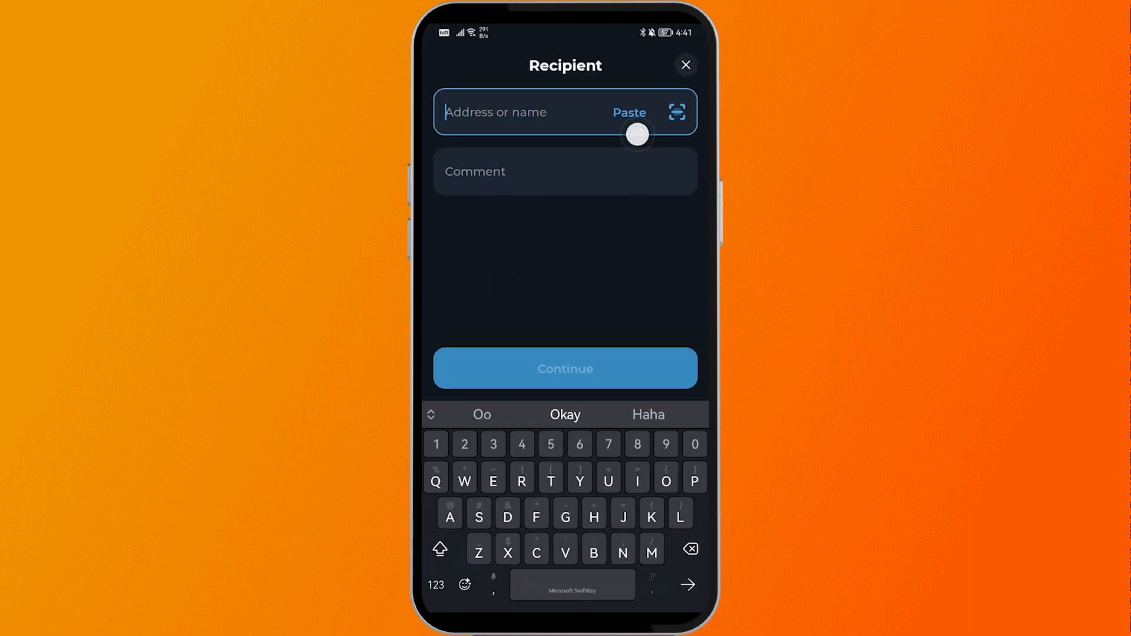
click(628, 113)
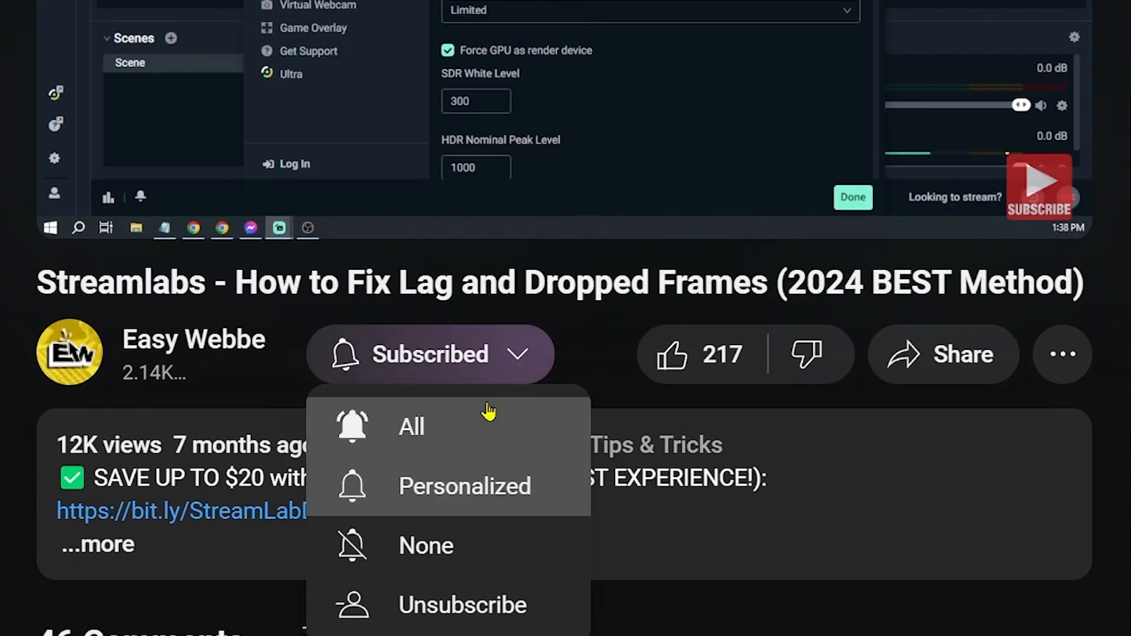
- Like the Streamlabs video on lag and dropped frames
click(673, 355)
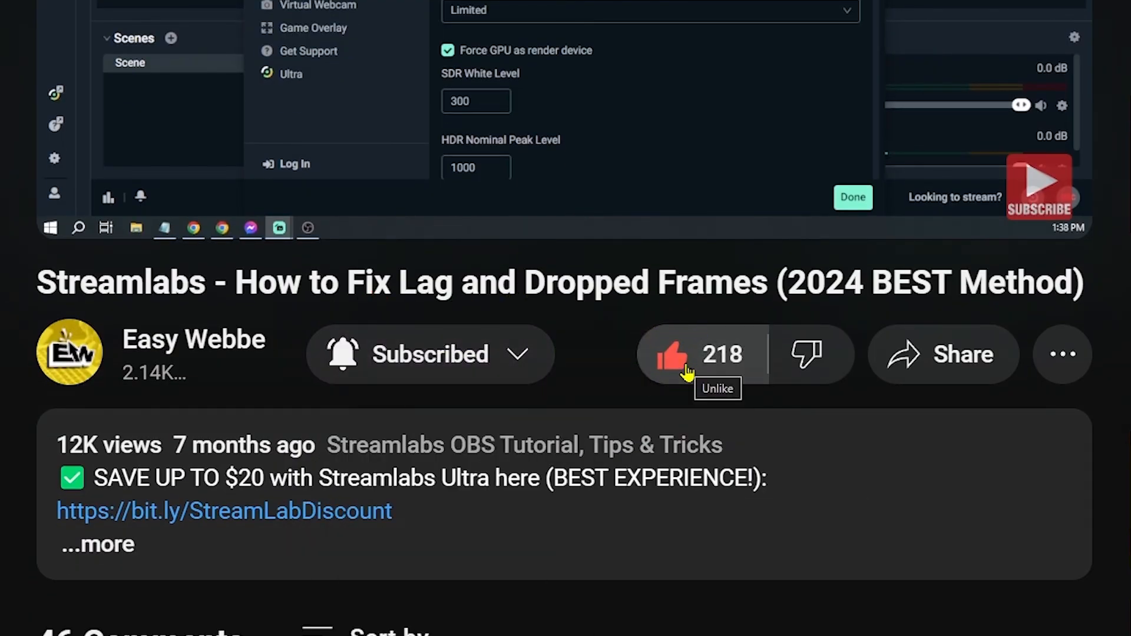